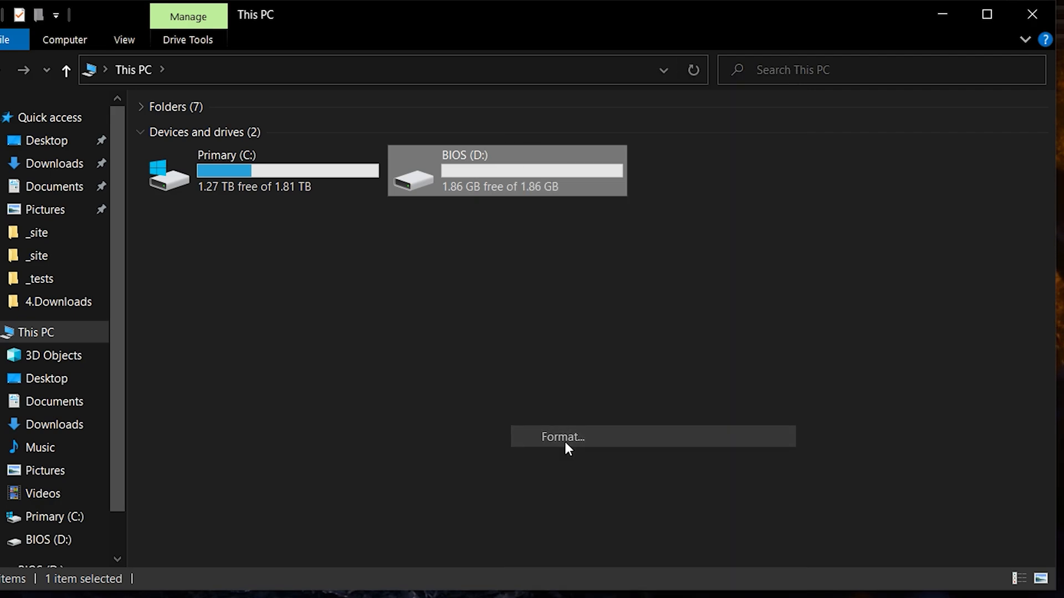
- Set the BIOS (D:) USB drive's format file system to FAT32 with Quick Format kept
click(561, 436)
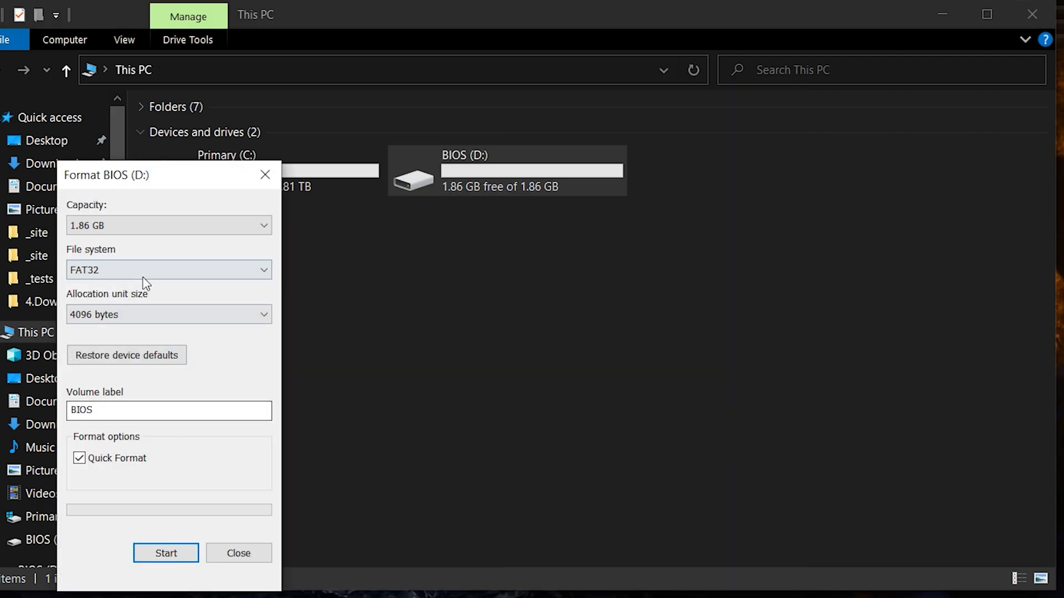
click(169, 269)
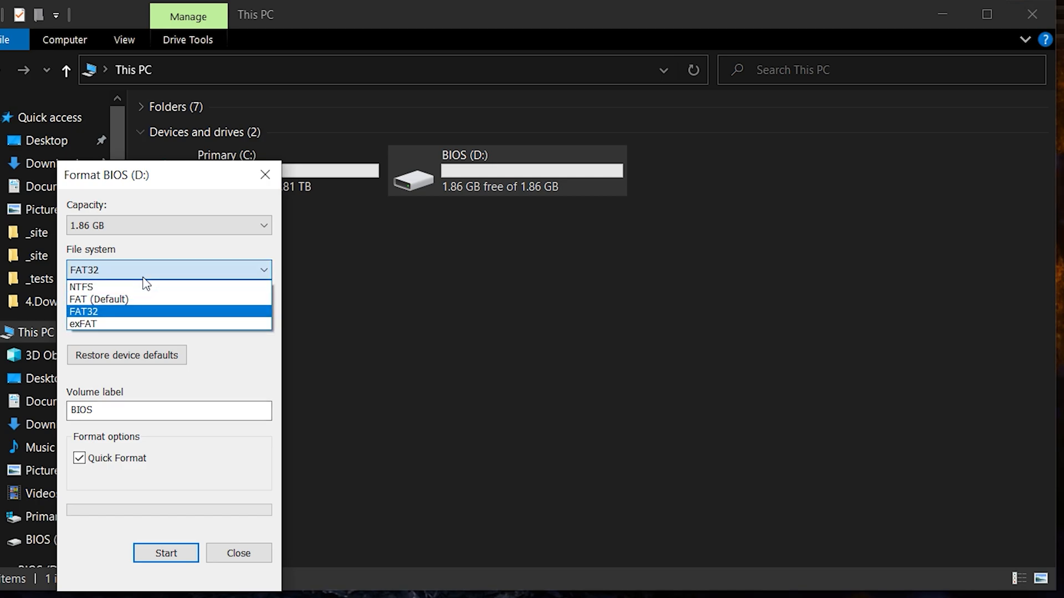
click(84, 310)
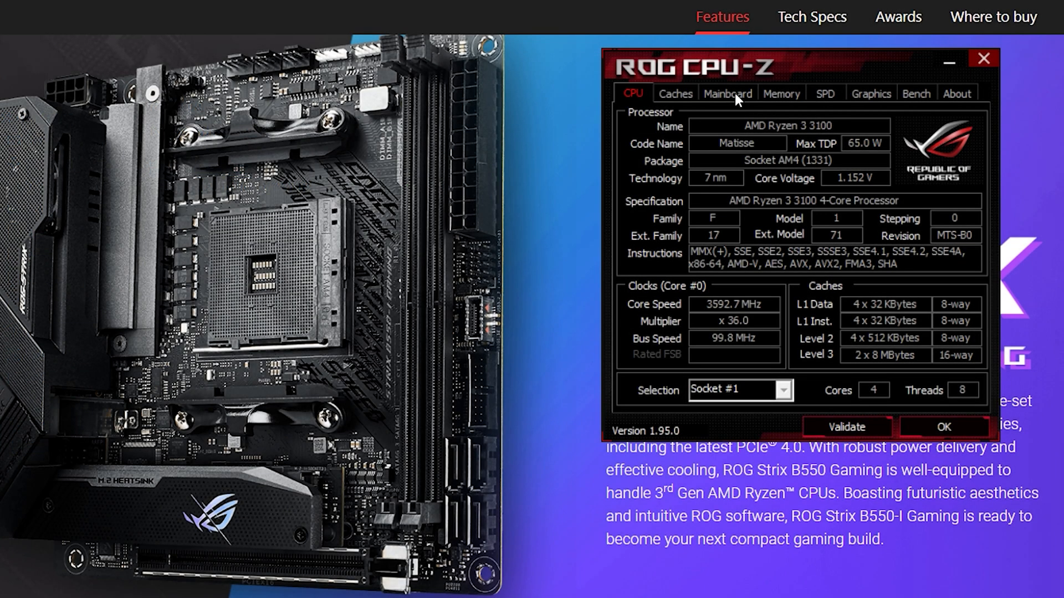
- Show the Mainboard details: ROG STRIX B550-I GAMING with BIOS version 1803
click(727, 93)
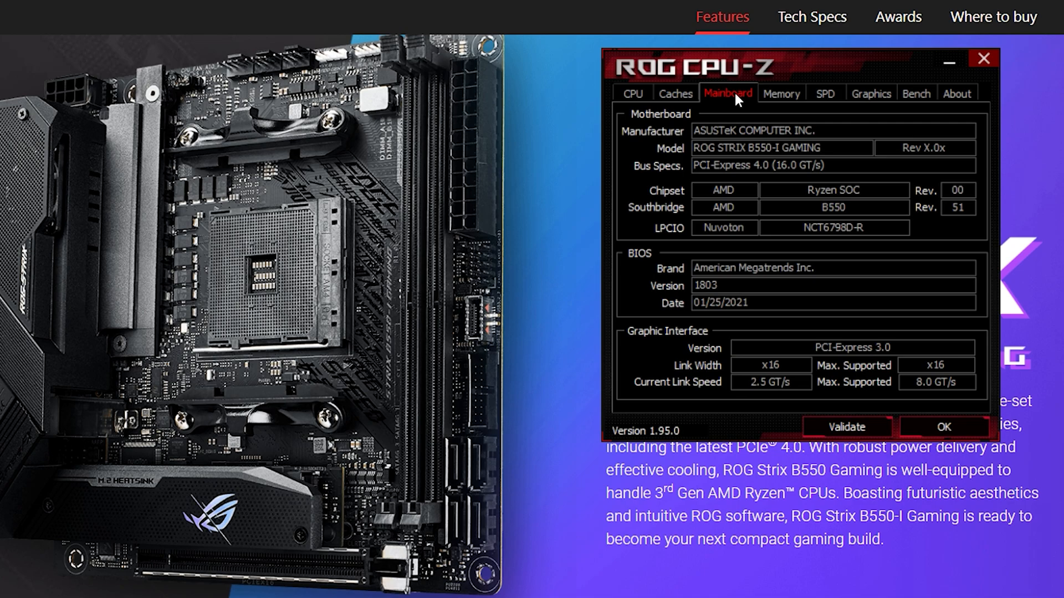
mouse_move(721, 303)
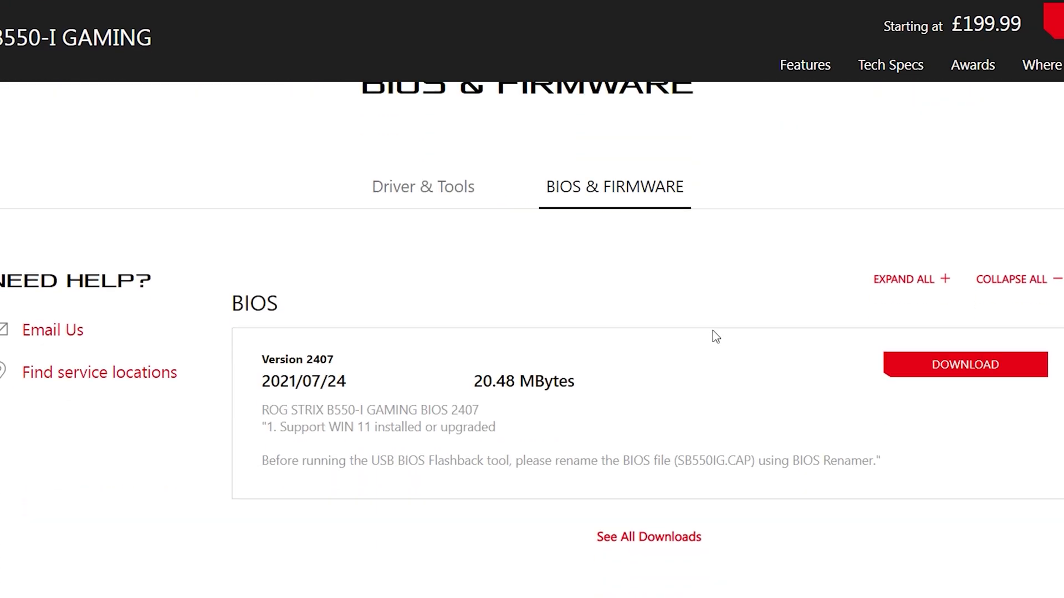
- Scroll the BIOS & Firmware list from latest version 2407 back to the installed 1803
scroll(down, 3)
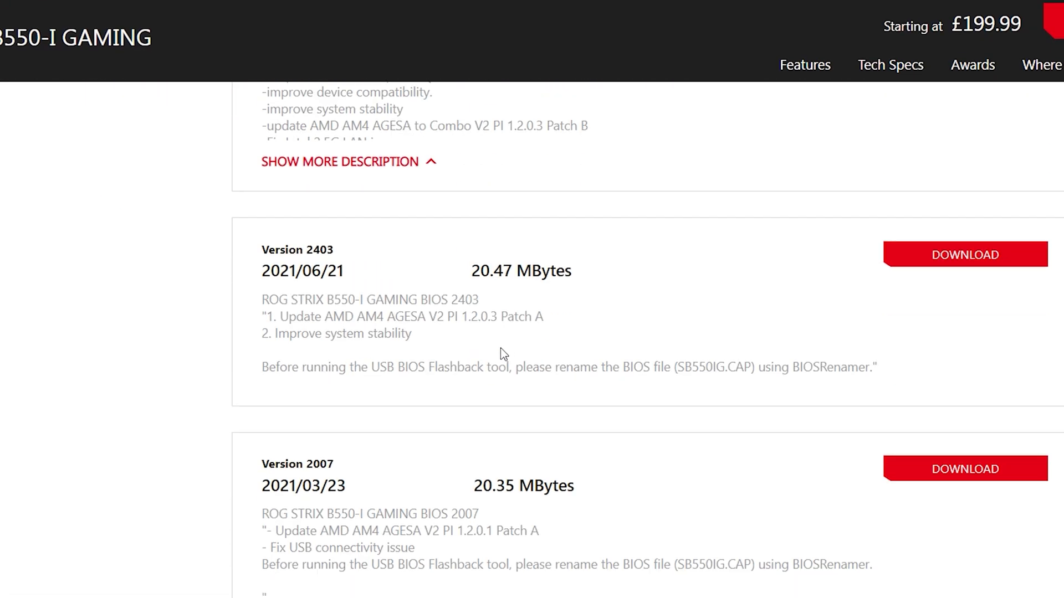
scroll(down, 3)
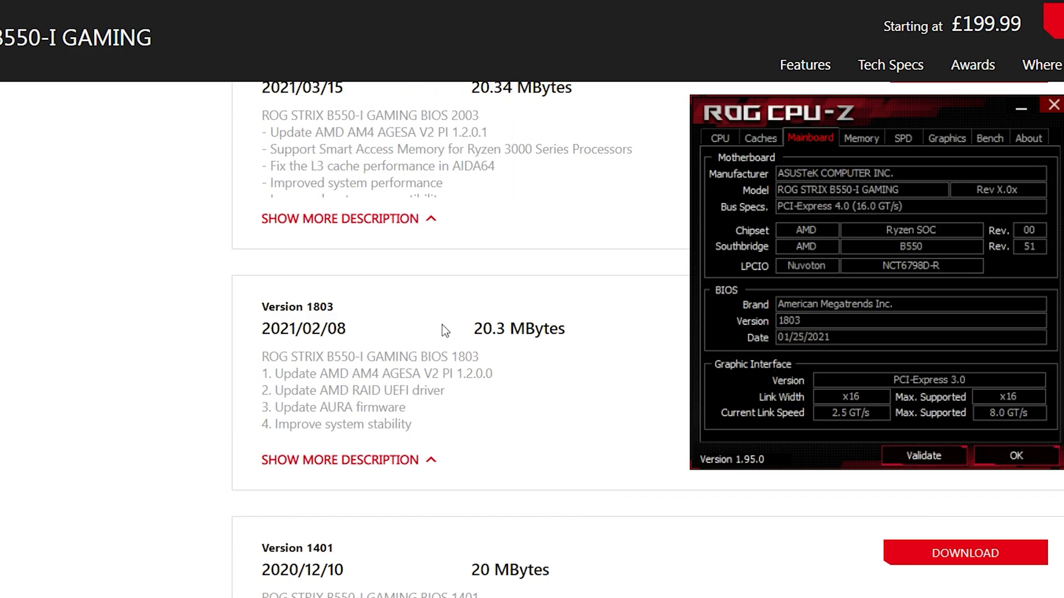
click(1053, 104)
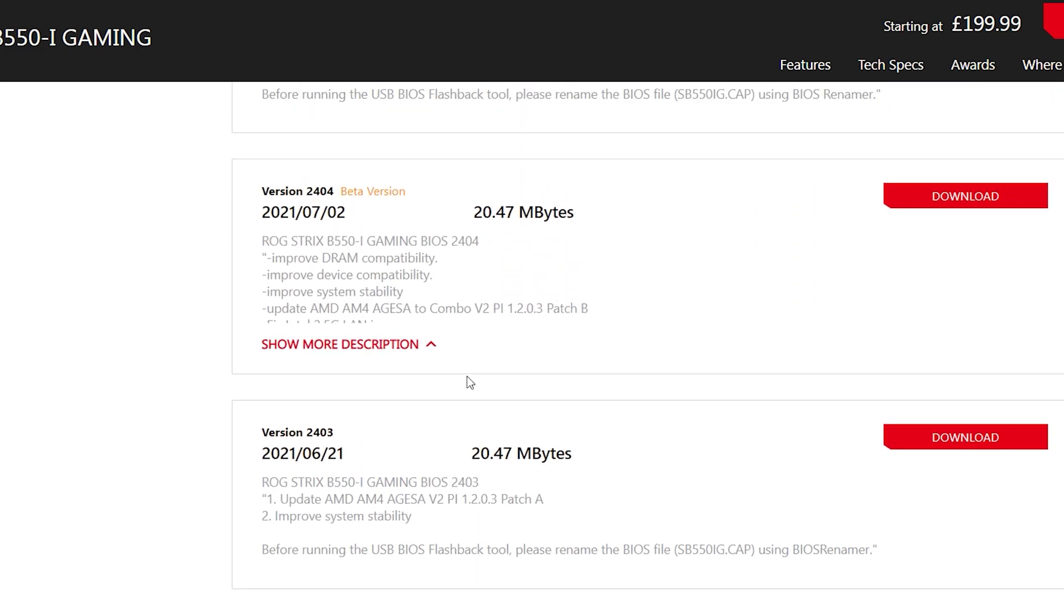
scroll(up, 3)
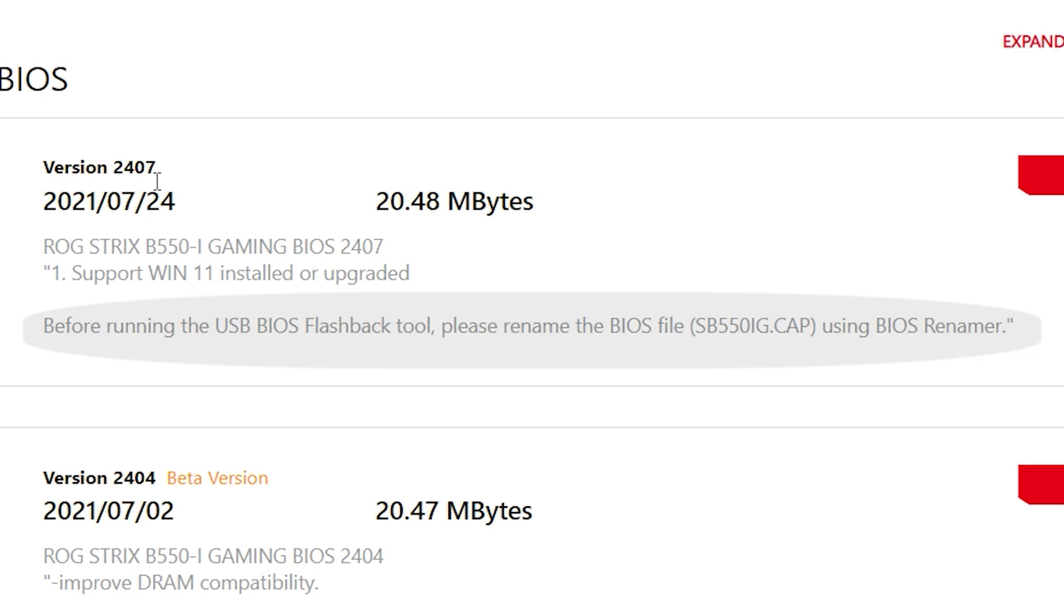
mouse_move(197, 202)
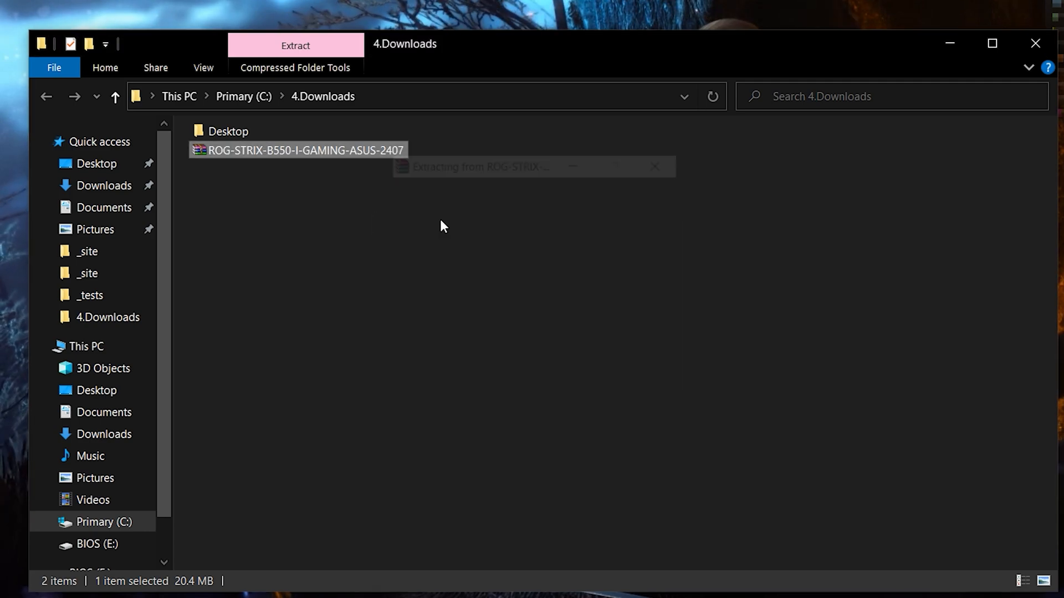
- Run BIOSRenamer in the extracted 2407 folder to rename the BIOS file to SB550IG.CAP
double_click(297, 150)
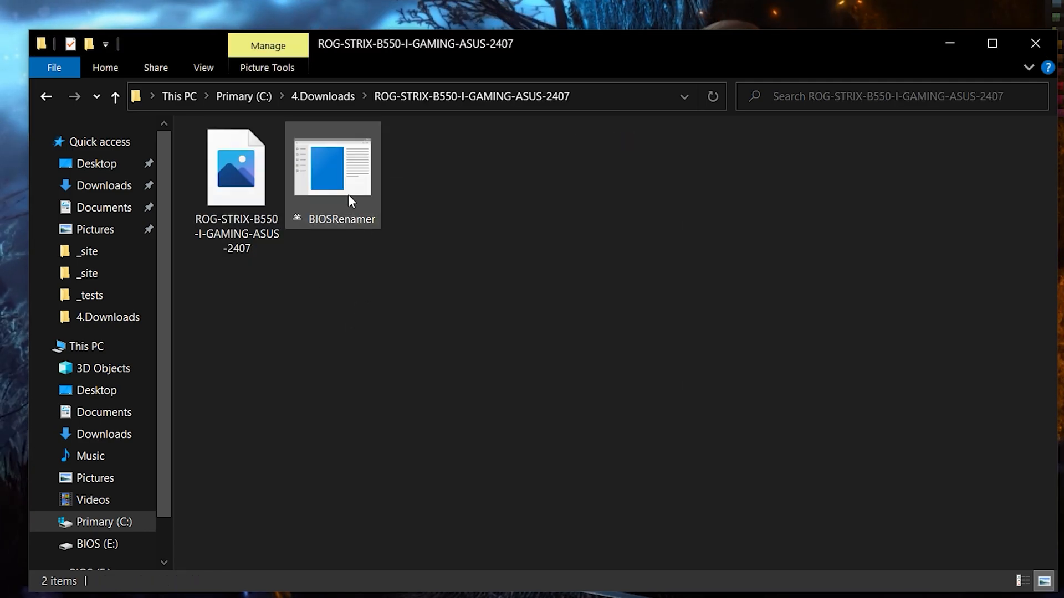
double_click(332, 166)
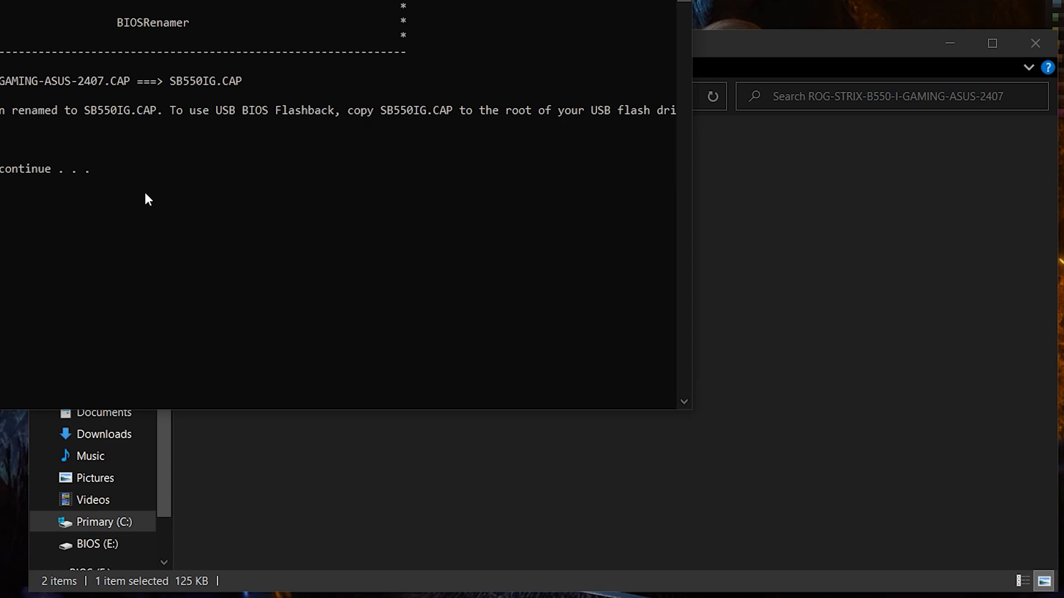